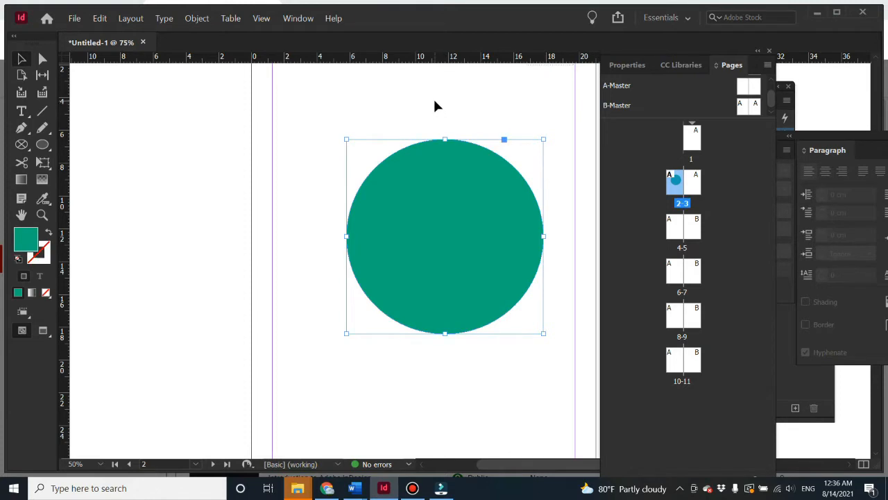
pyautogui.moveTo(373, 116)
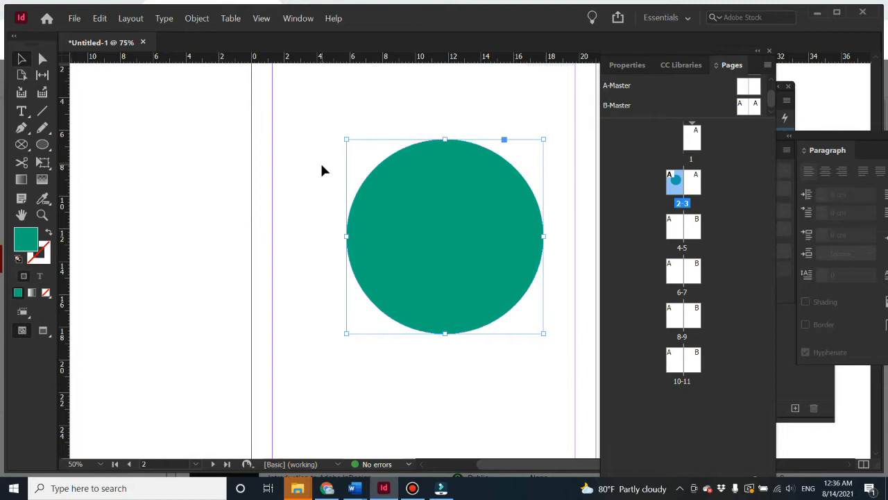
pyautogui.moveTo(74, 28)
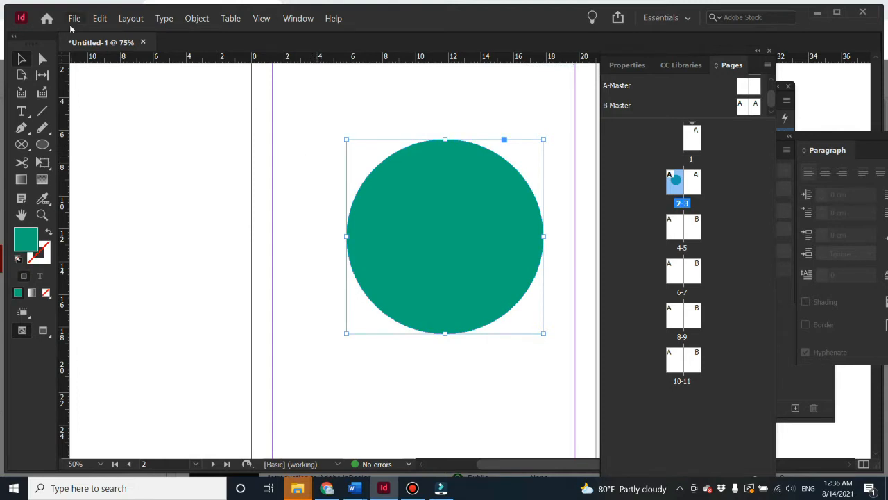
# Export the document as Adobe PDF (Print) named 'test2' via File > Export.
pyautogui.click(78, 19)
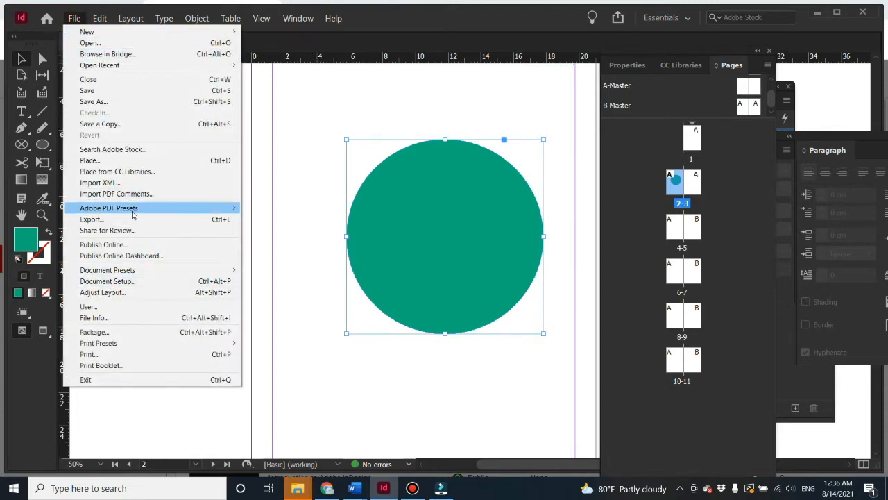
pyautogui.click(91, 218)
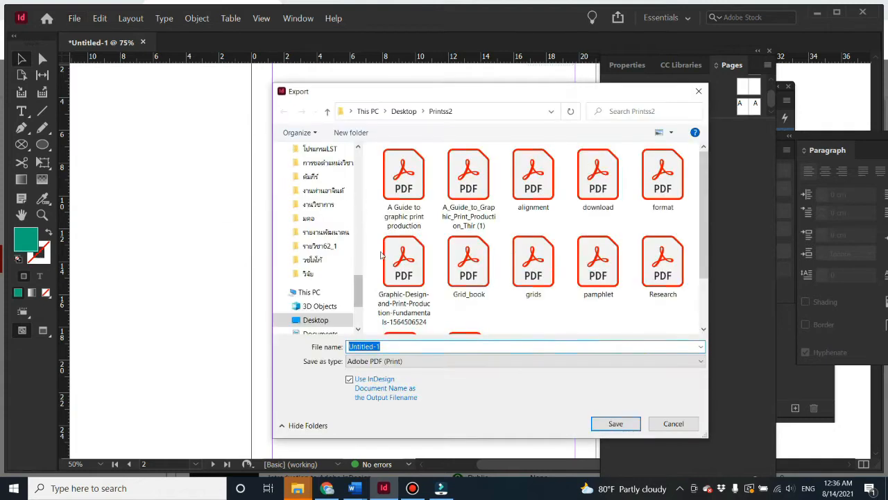
pyautogui.write('test2')
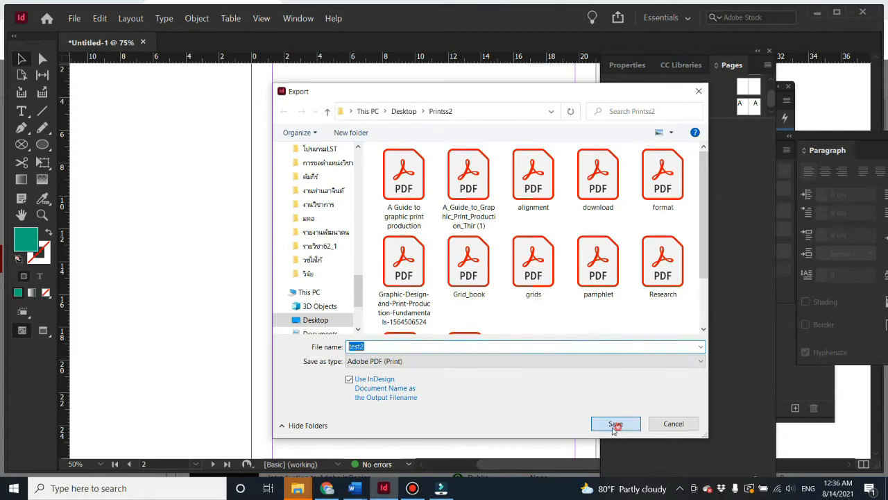
pyautogui.click(615, 423)
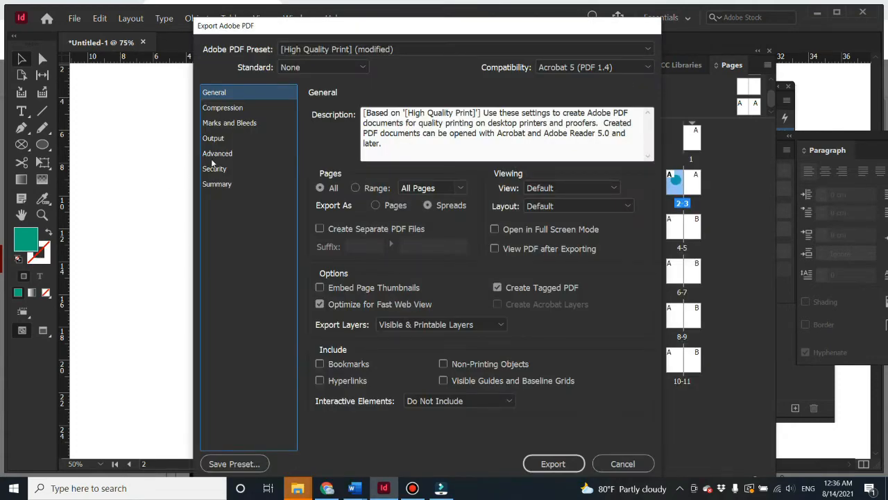
# Move through Compression to the Output section of the Export Adobe PDF settings.
pyautogui.click(222, 108)
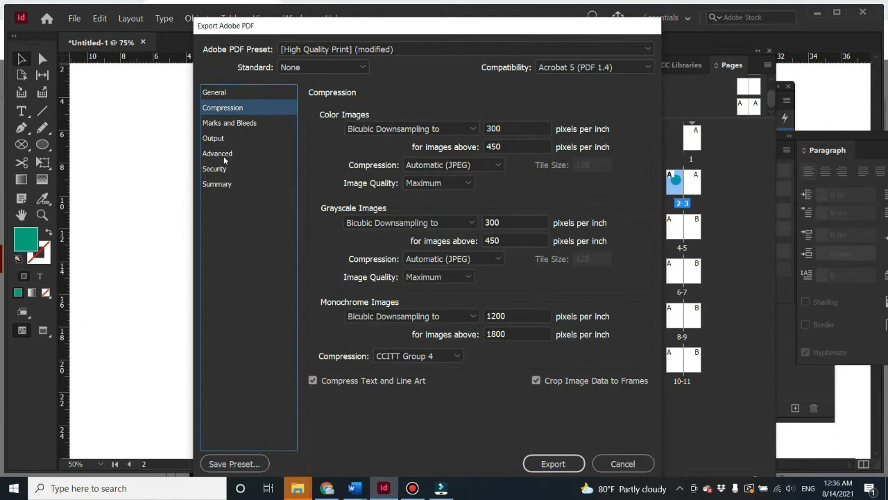
pyautogui.click(213, 138)
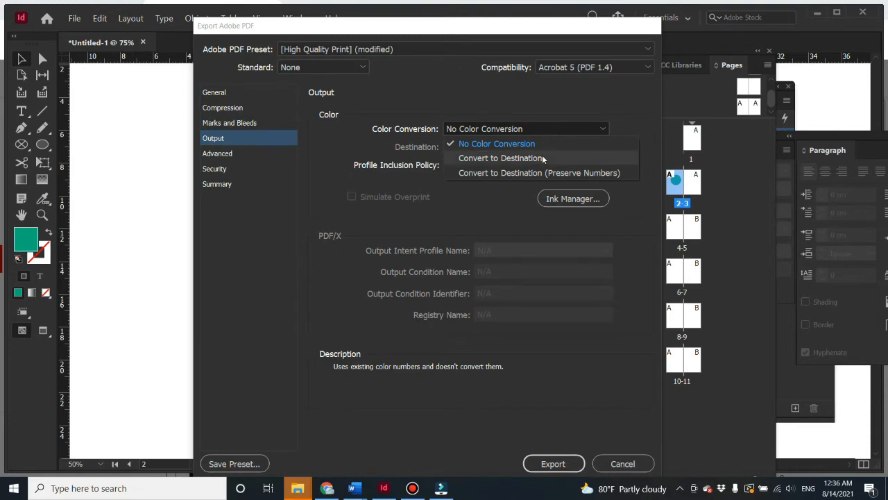
# Set Color Conversion to Convert to Destination and list the destination profiles.
pyautogui.click(501, 158)
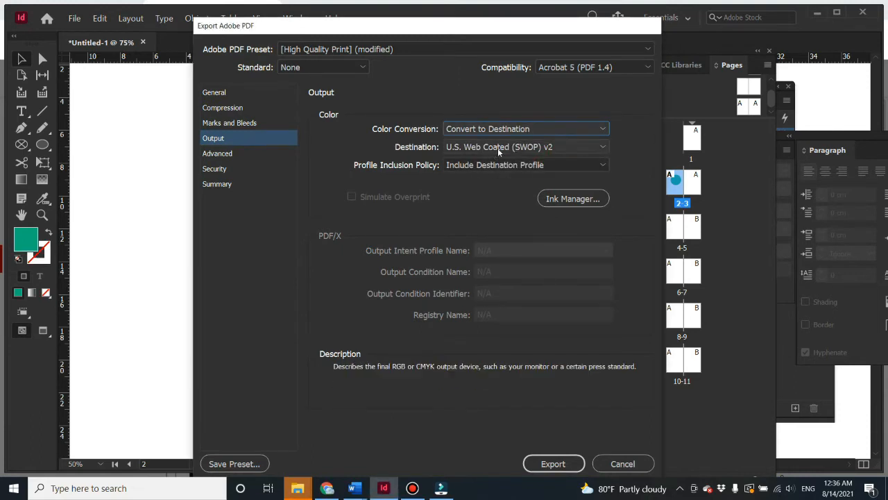
pyautogui.click(525, 147)
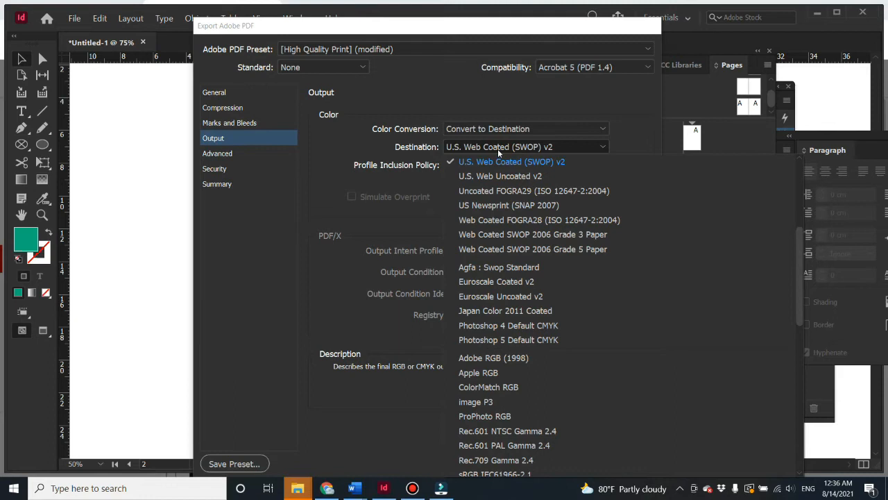
pyautogui.moveTo(508, 195)
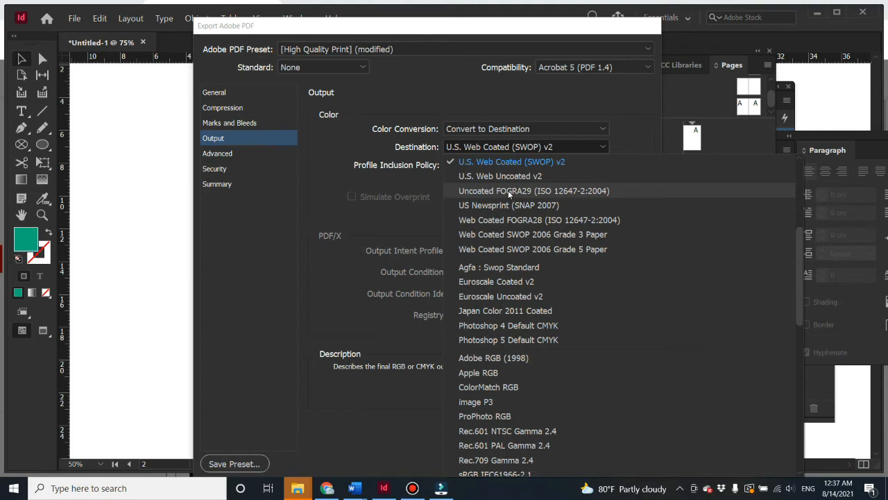
# Export the PDF with the Uncoated FOGRA29 (ISO 12647-2:2004) destination profile.
pyautogui.click(530, 191)
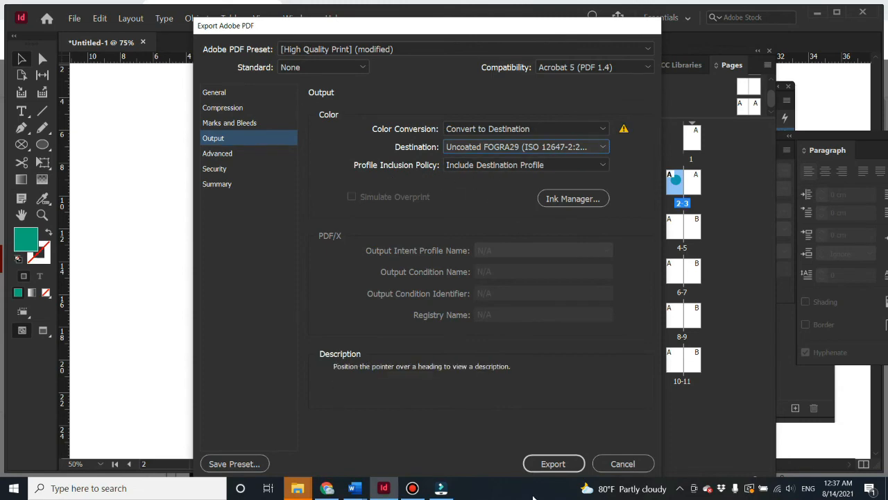
pyautogui.click(553, 463)
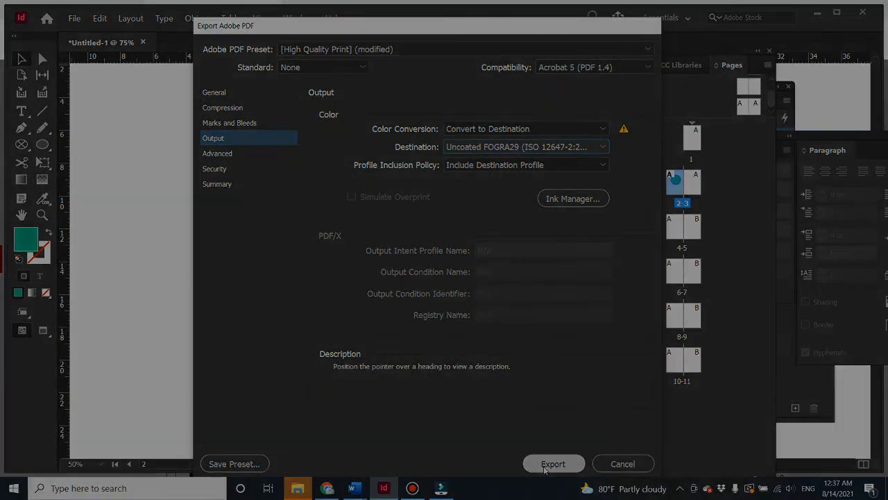